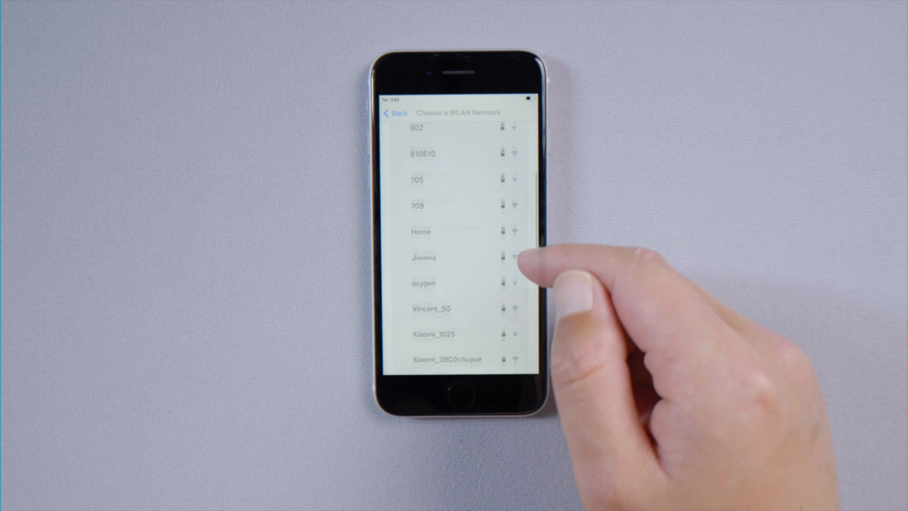
# Step: Join the Vincent_5G network on the Choose a WLAN Network screen
pyautogui.click(452, 309)
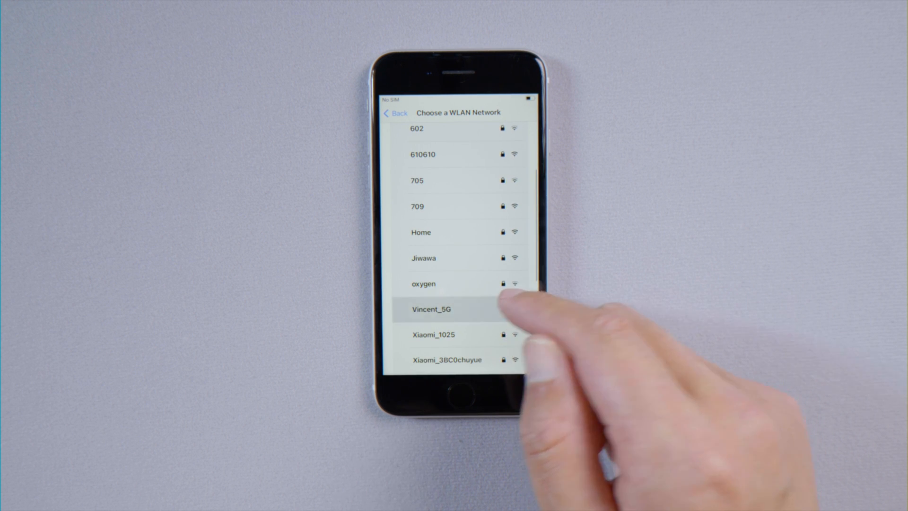
pyautogui.click(431, 308)
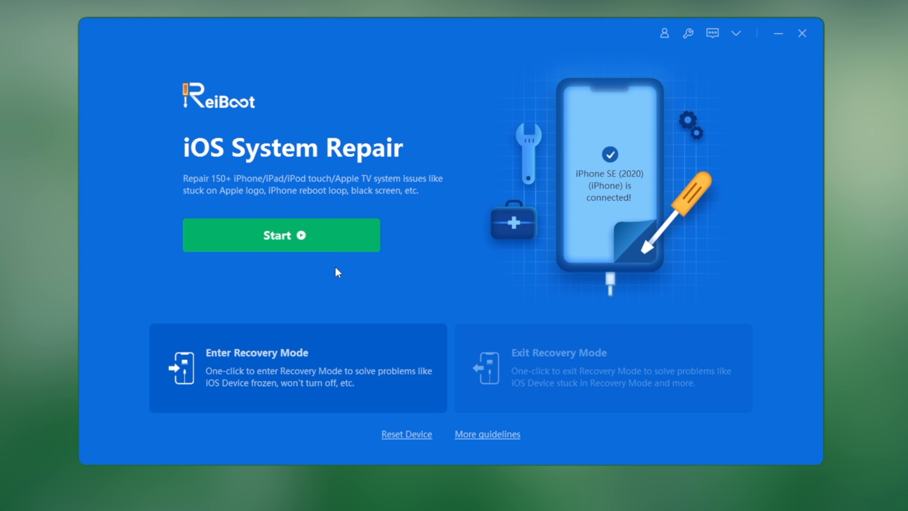
# Step: Start iOS System Repair for the iPhone SE and choose Standard Repair (no data loss)
pyautogui.click(280, 234)
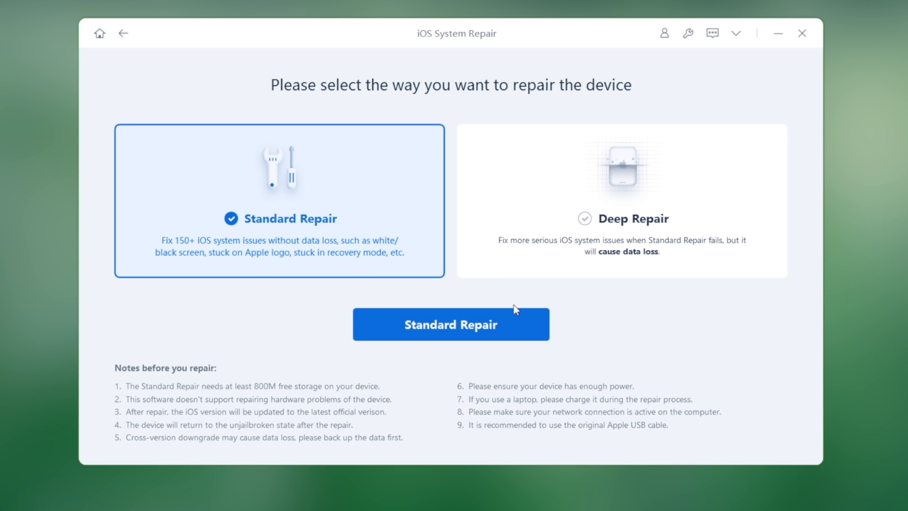
pyautogui.click(450, 323)
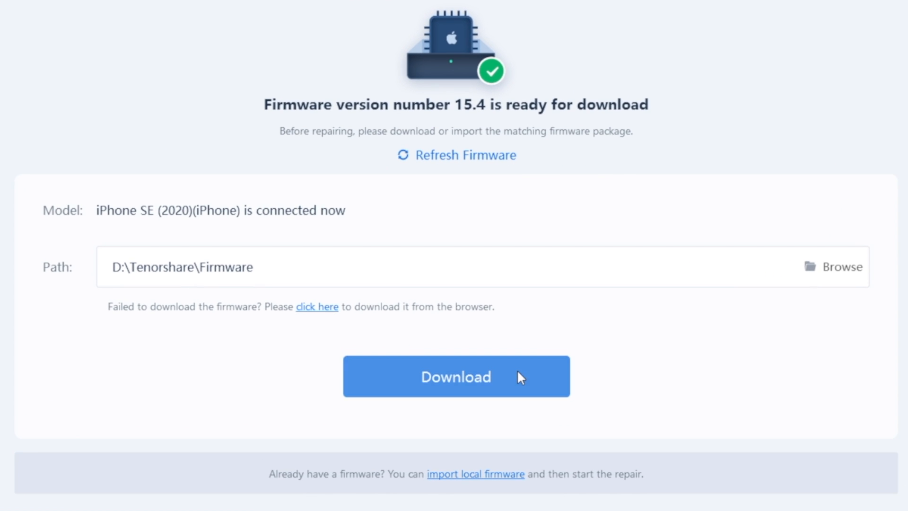
# Step: Download the iOS 15.4 firmware to D:\Tenorshare\Firmware and start Standard Repair
pyautogui.click(456, 375)
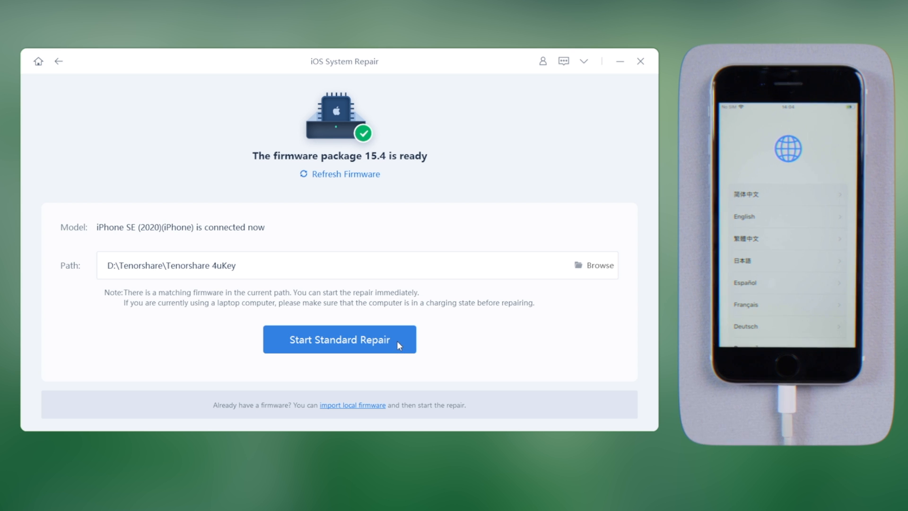
pyautogui.click(340, 339)
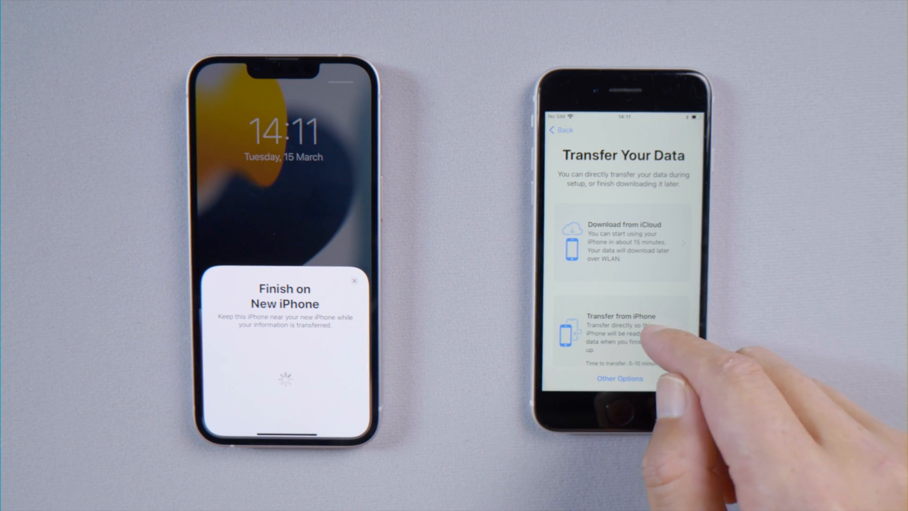
# Step: Choose Transfer from iPhone on the Transfer Your Data screen
pyautogui.click(620, 333)
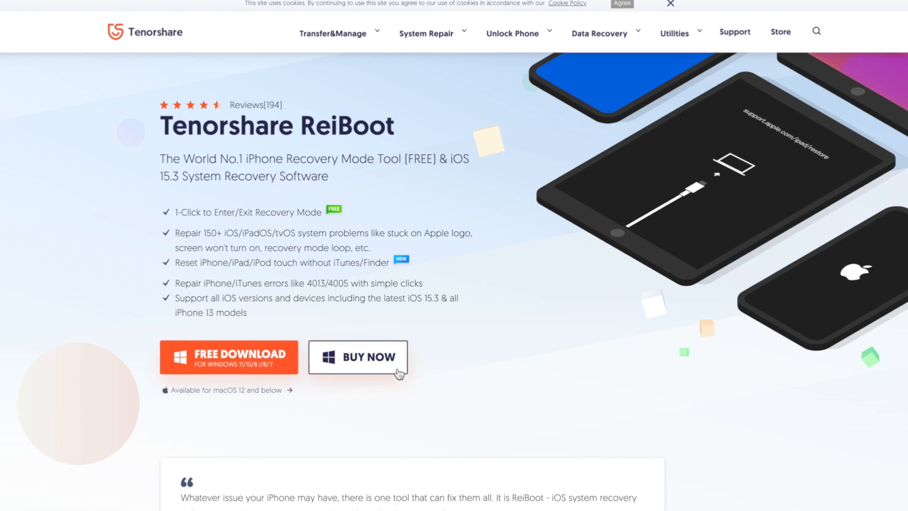
# Step: Go to BUY NOW and view the 1-month, 1-year and lifetime Windows licence plans
pyautogui.click(358, 356)
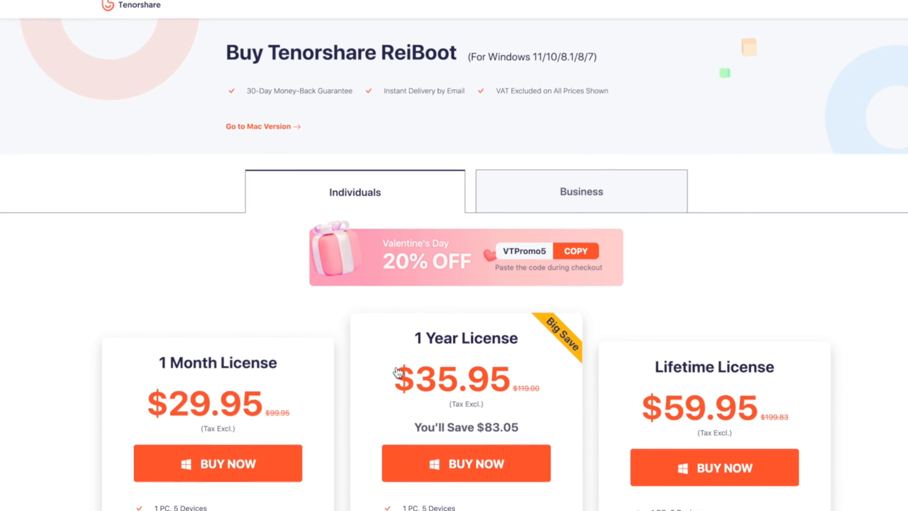
pyautogui.scroll(-3)
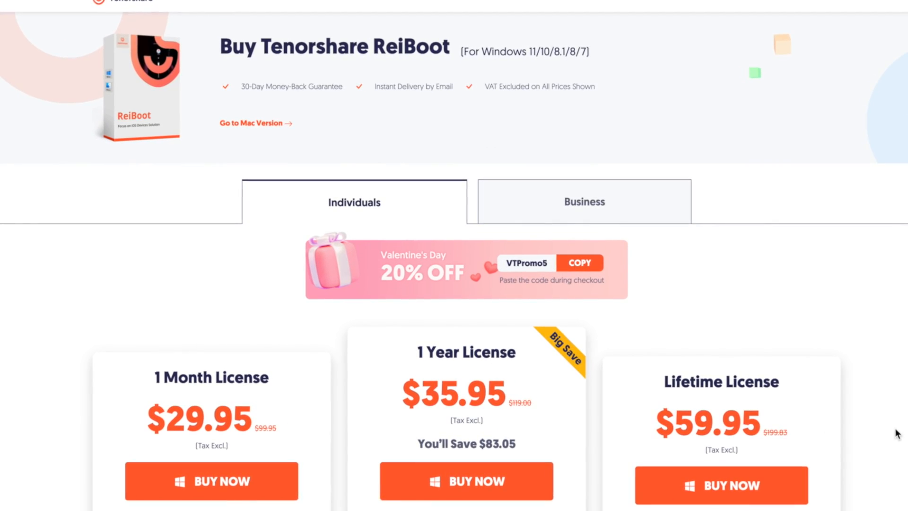